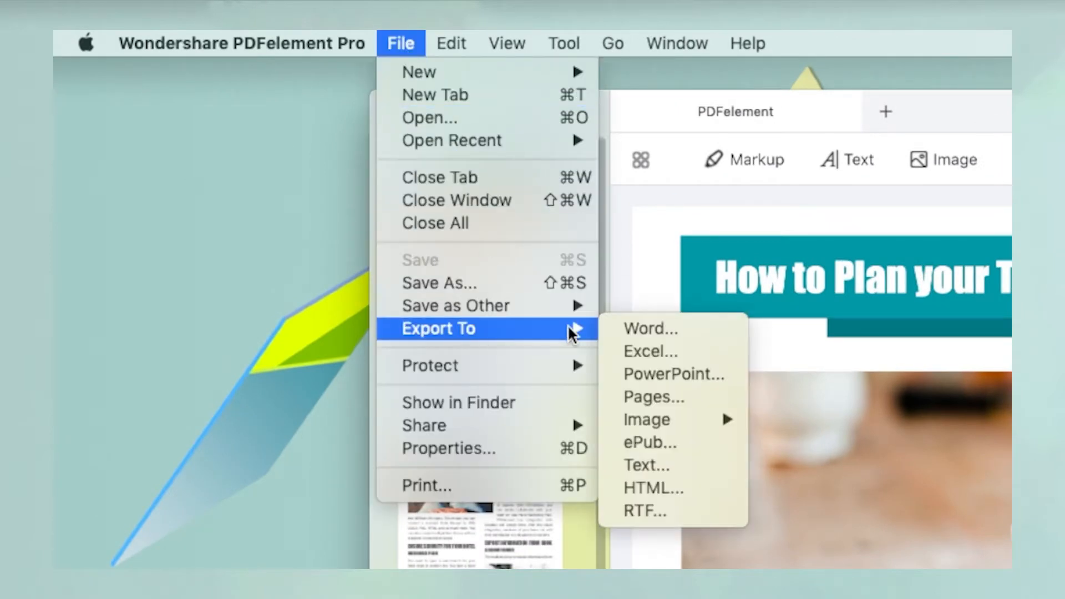
mouse_move(689, 512)
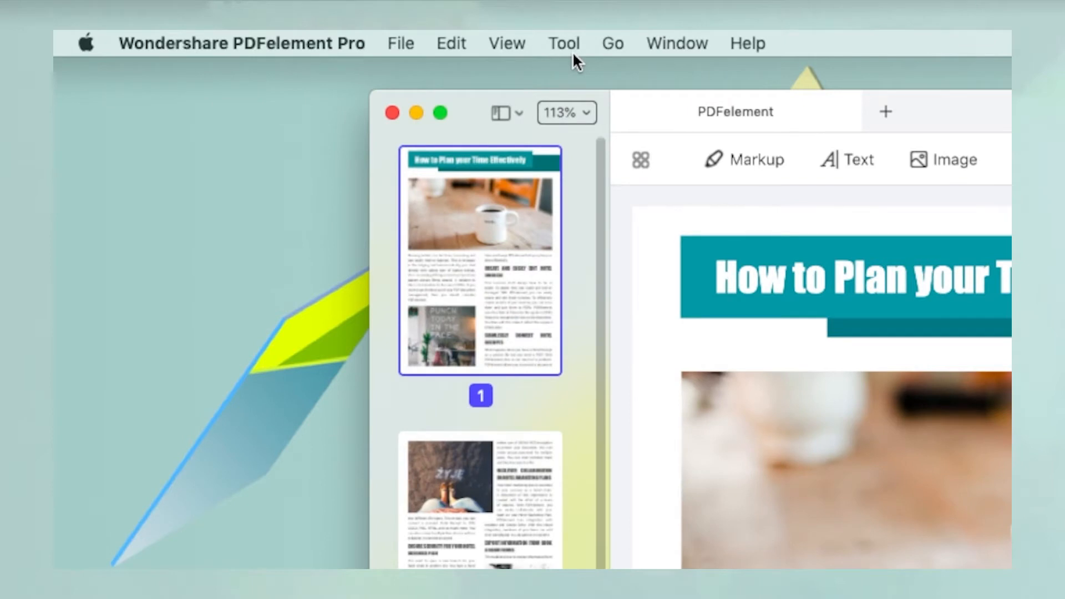
Step: Batch-convert PDFelement.pdf to RTF with PDF Converter, saving PDFelement.rtf to the Desktop
click(564, 42)
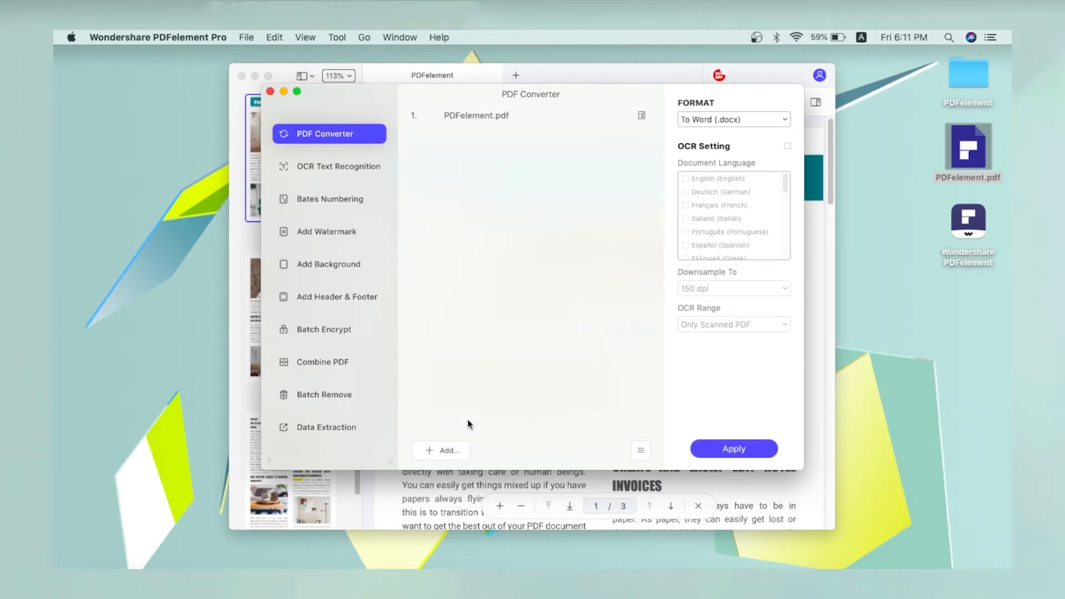
click(734, 119)
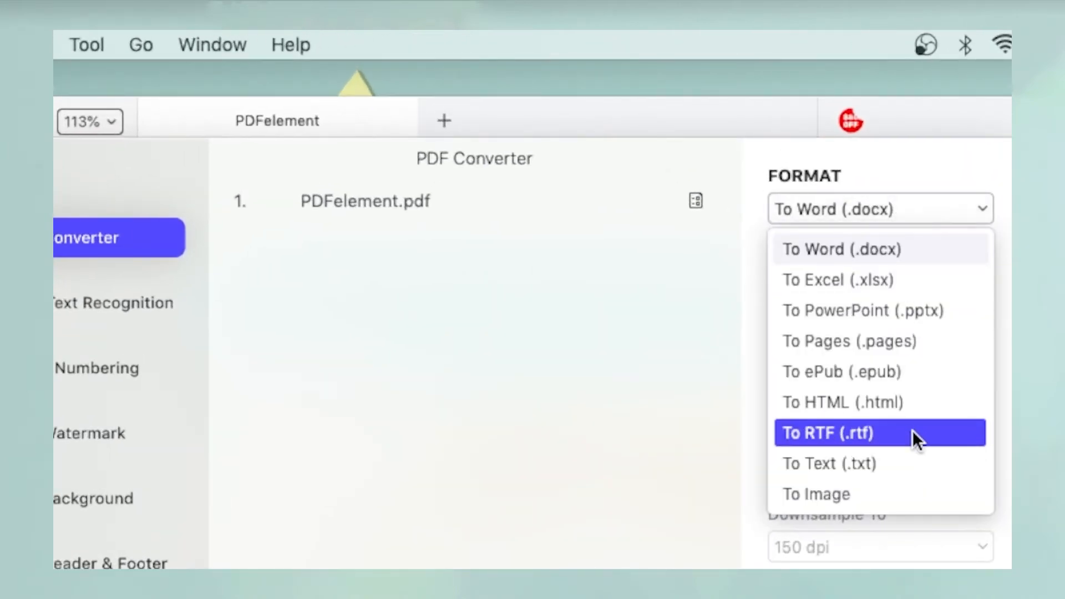
click(848, 433)
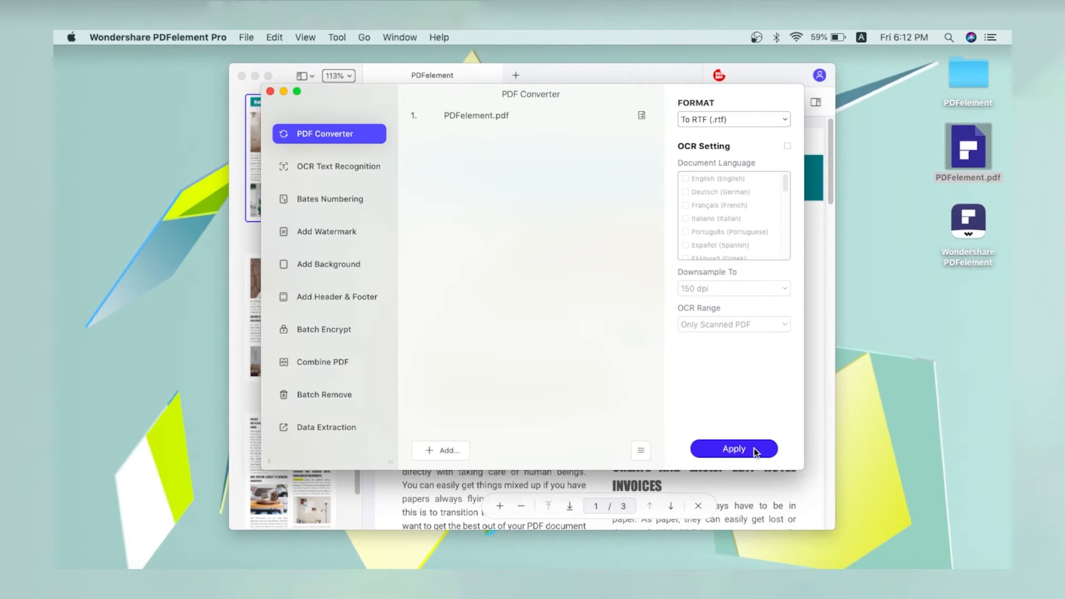
click(734, 449)
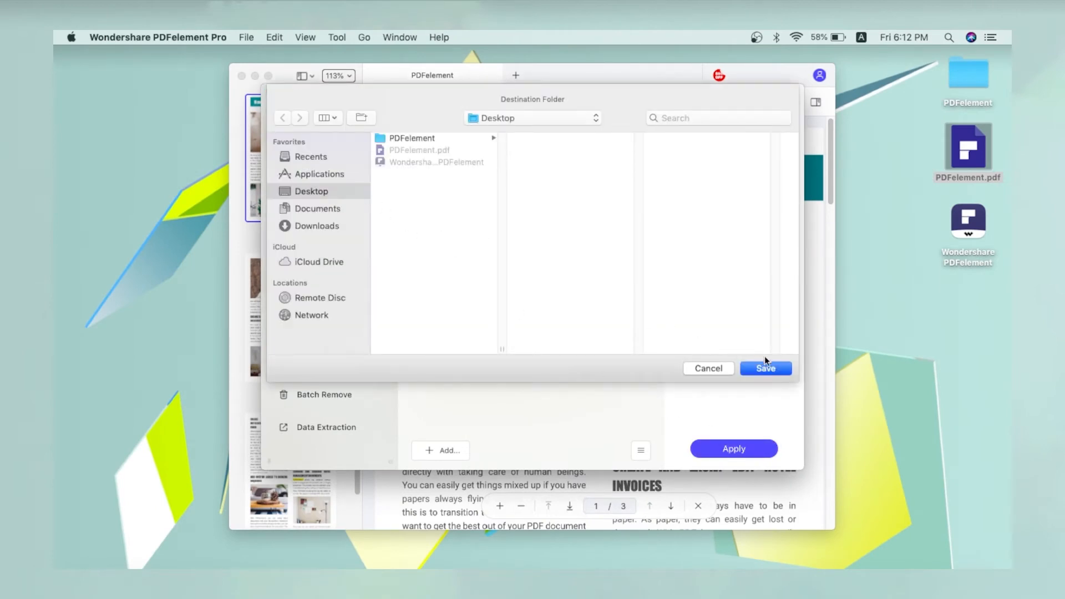
click(766, 369)
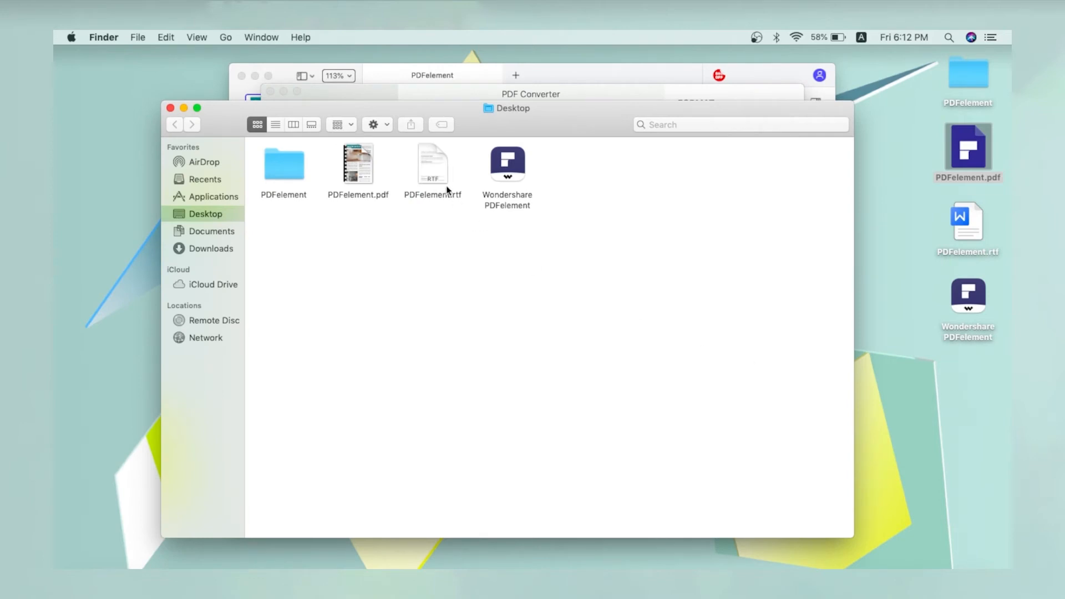
Step: Follow the pdf.wondershare.com free-trial link in the YouTube video description
click(681, 309)
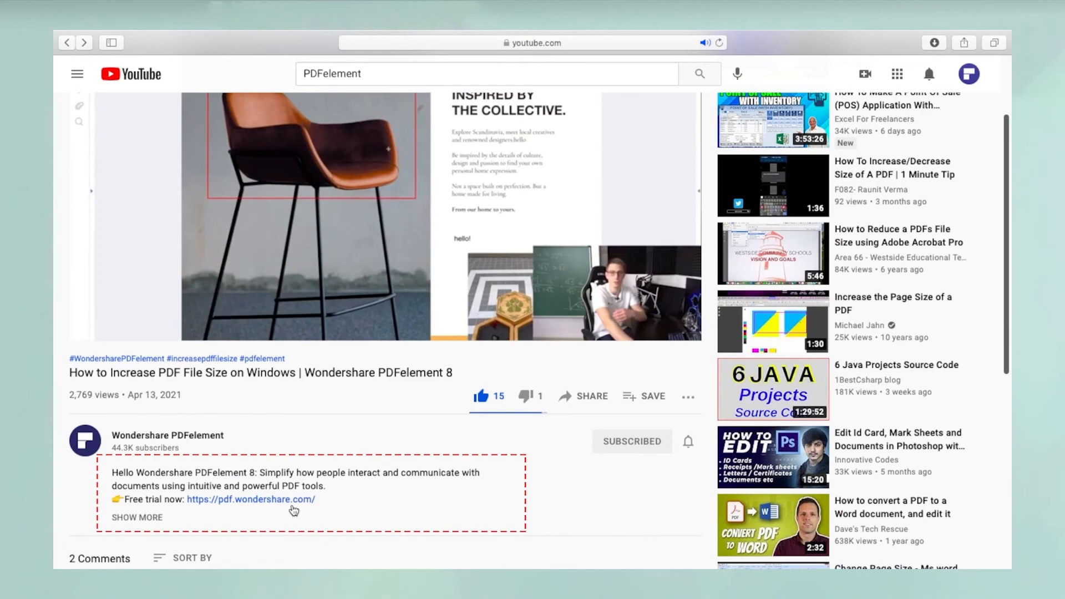
click(250, 500)
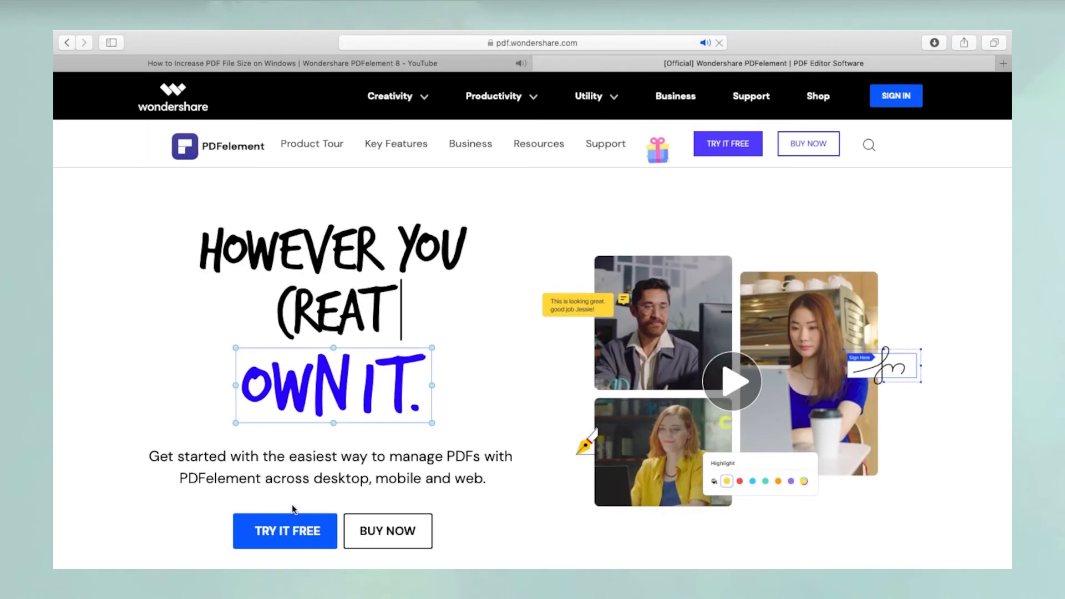